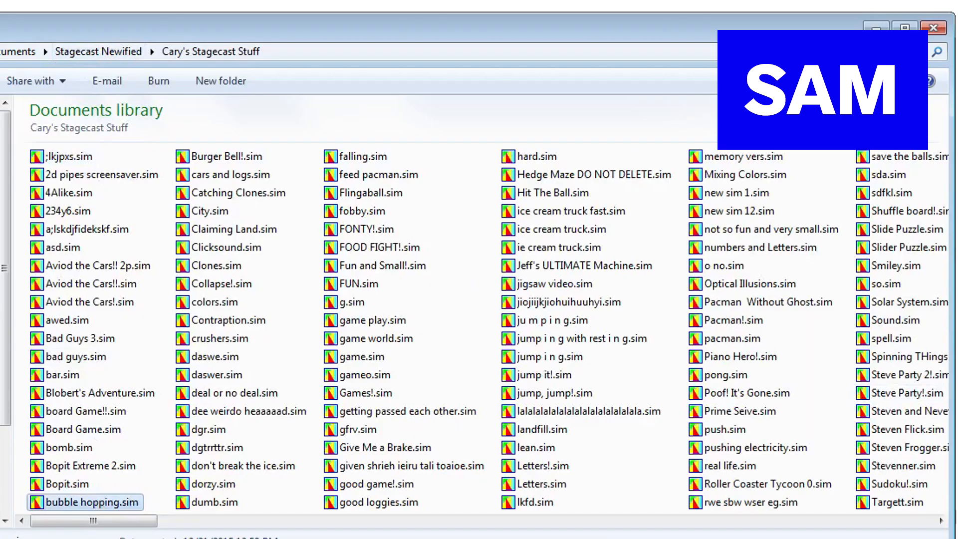
Launch the Ice Cream Truck .sim game from the Stagecast games folder.
click(378, 501)
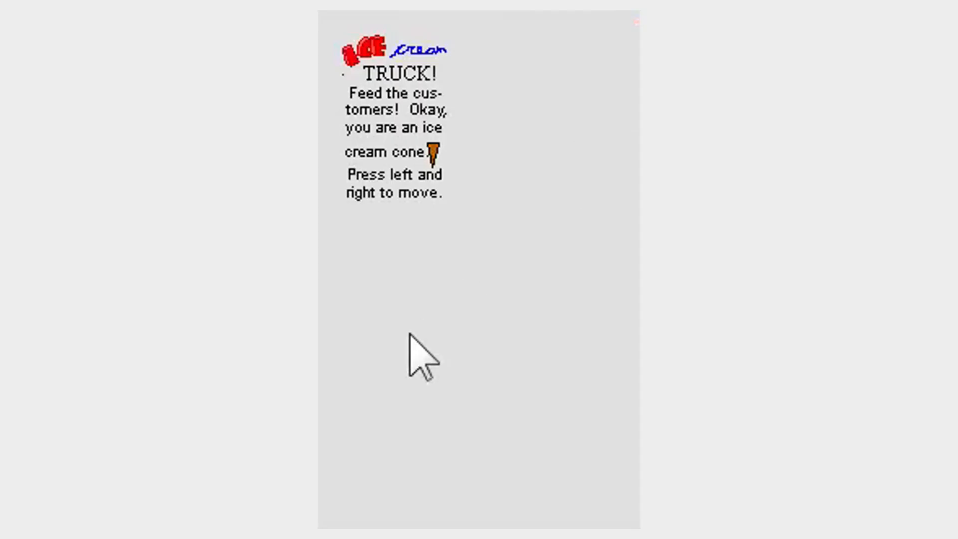
mouse_move(373, 152)
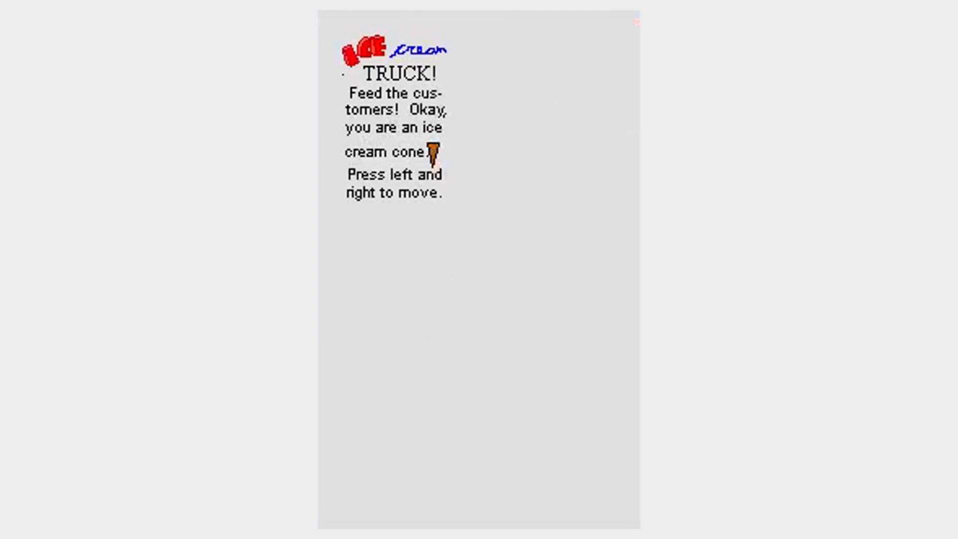
mouse_move(605, 284)
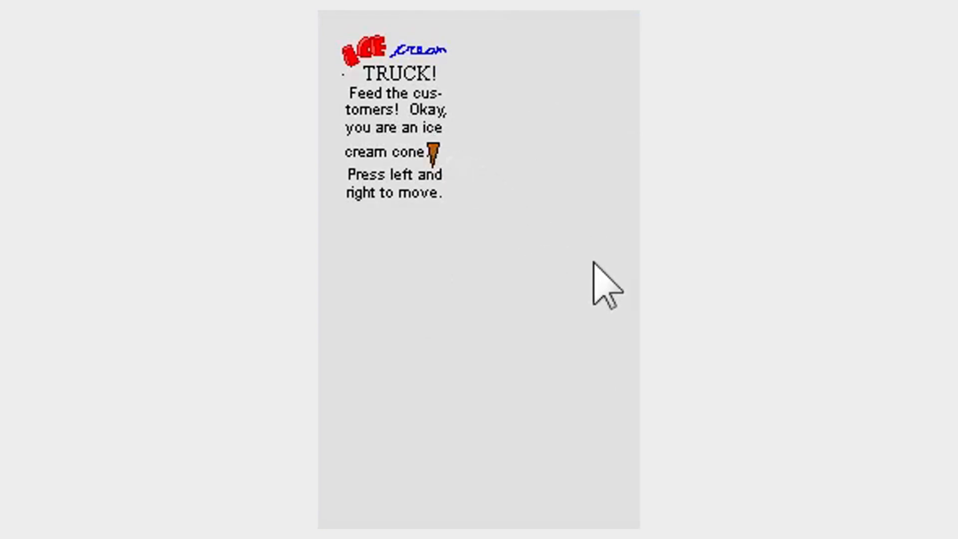
mouse_move(568, 324)
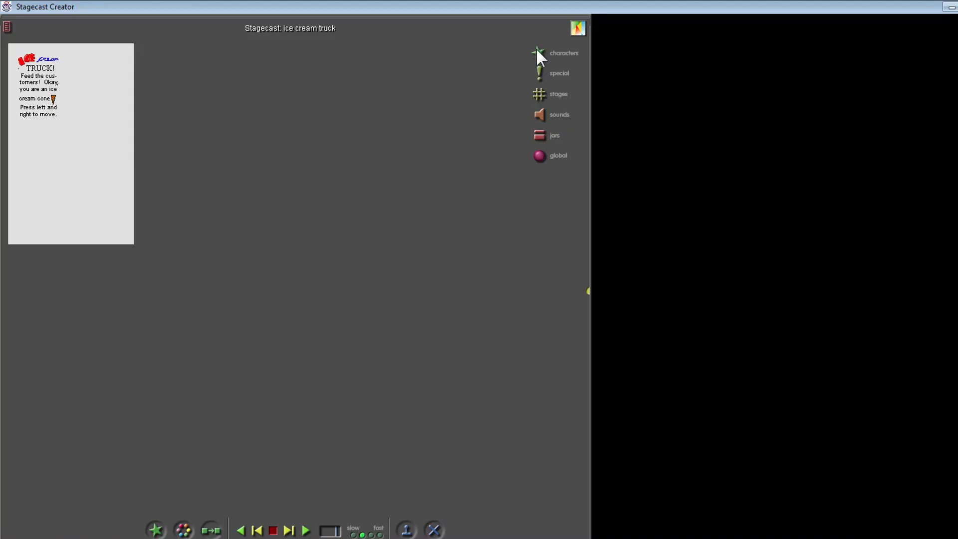
click(306, 531)
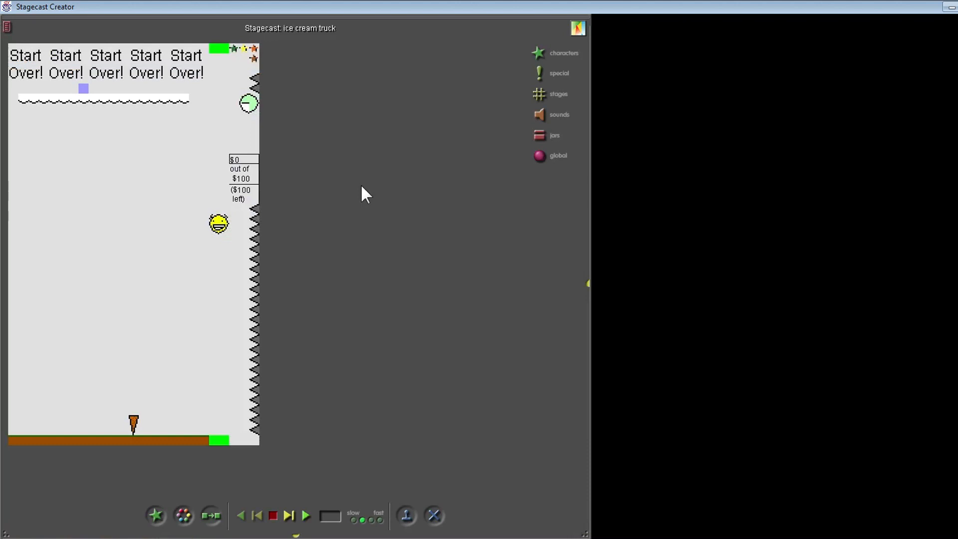
mouse_move(121, 72)
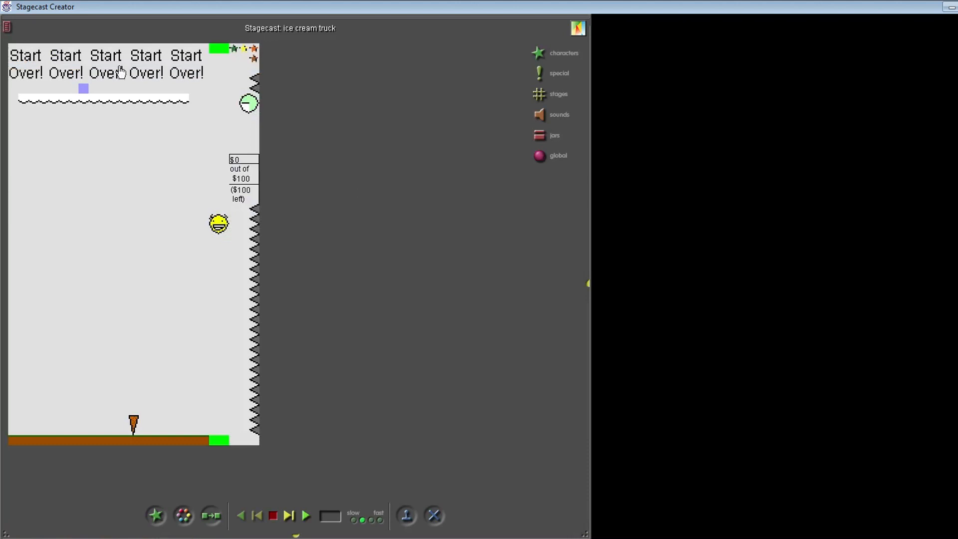
mouse_move(419, 494)
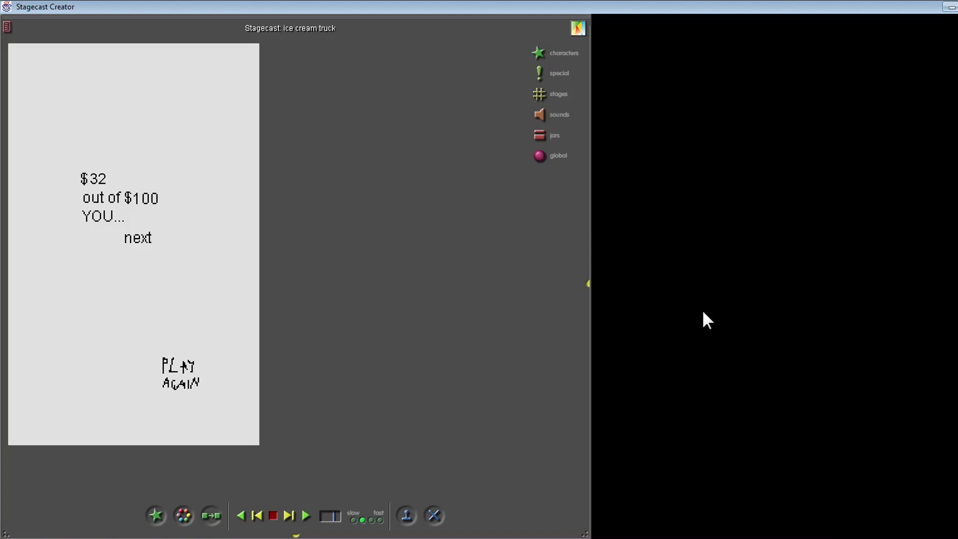
Open the 'ice cream truck fast' world and run it from $0.
click(433, 515)
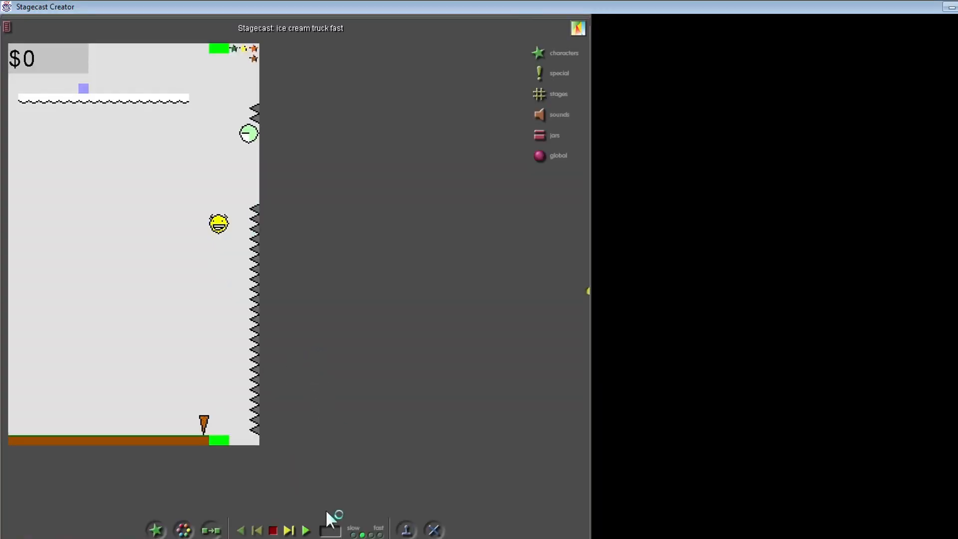
click(306, 530)
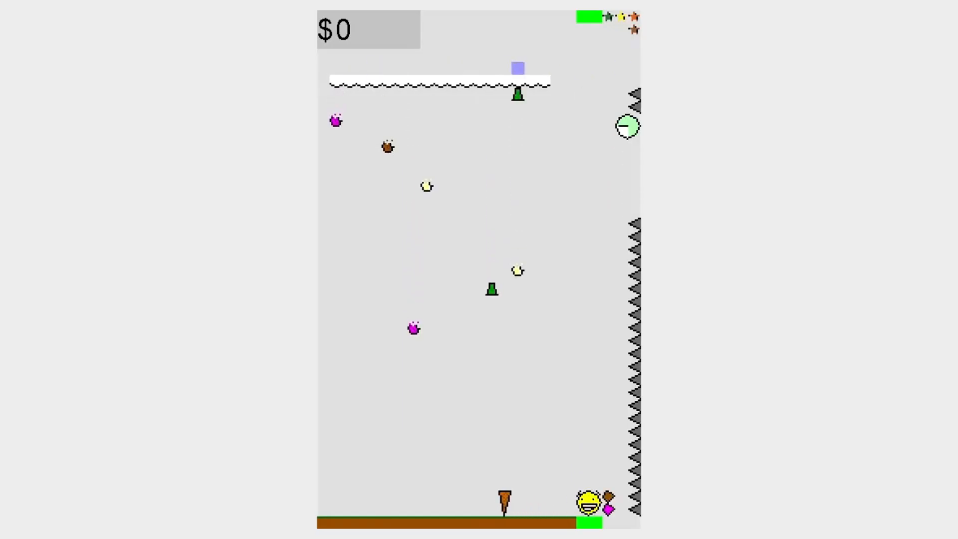